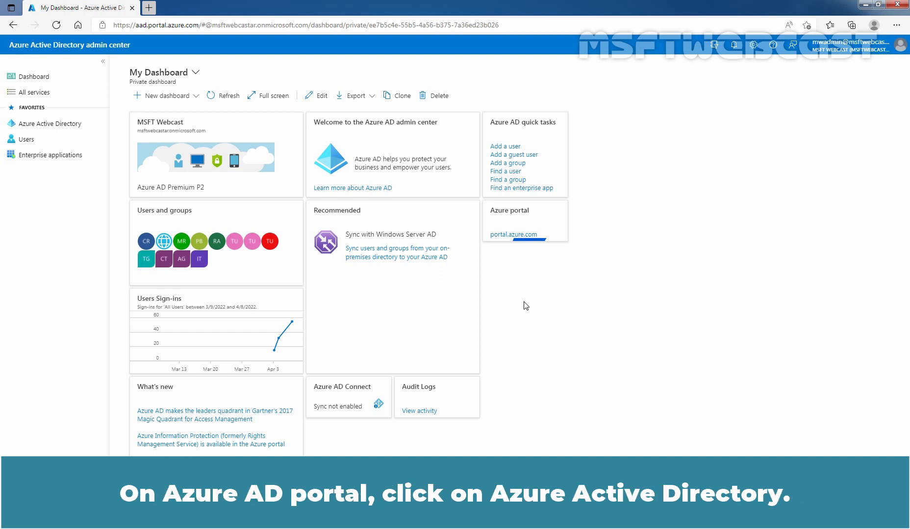
{"action": "mouse_move", "coordinate": [91, 152]}
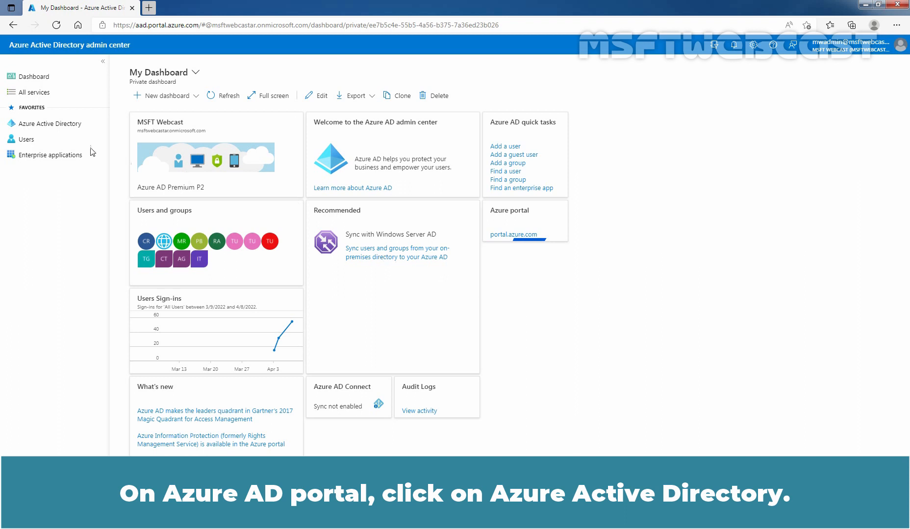
Step: Go from Azure Active Directory to Security and its Authentication methods page
{"action": "left_click", "coordinate": [50, 123]}
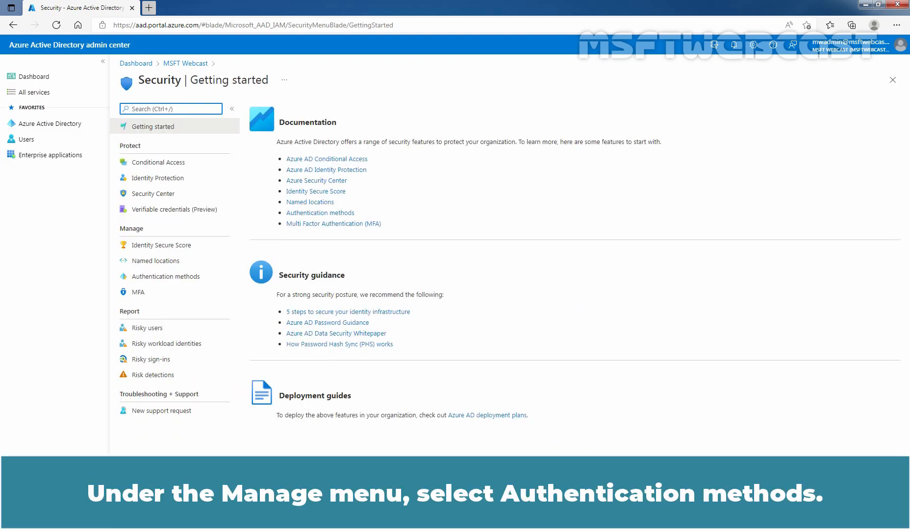
{"action": "left_click", "coordinate": [165, 277]}
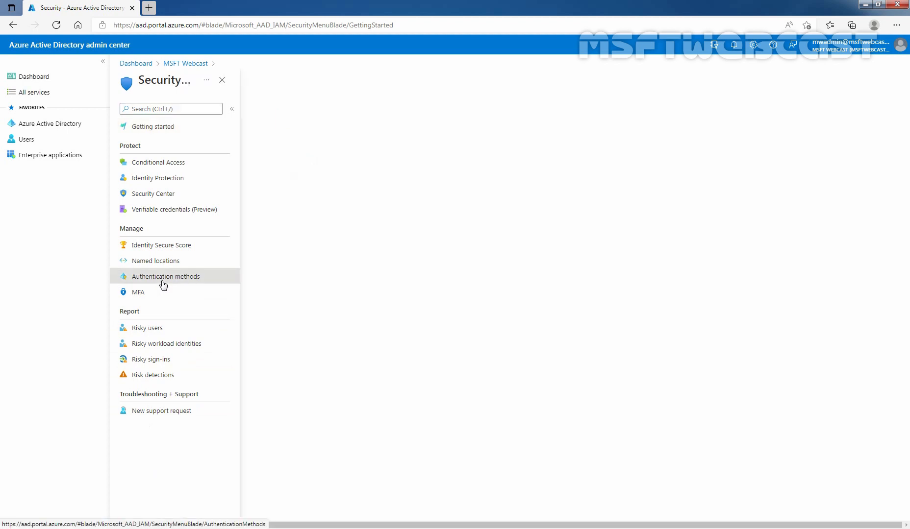
Step: Open the Text message (preview) method from the Authentication methods policies list
{"action": "left_click", "coordinate": [165, 276]}
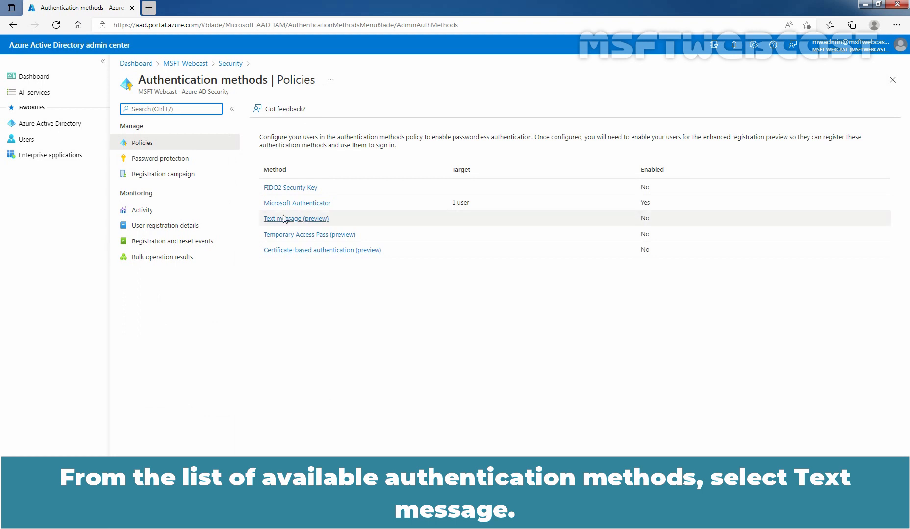
{"action": "left_click", "coordinate": [296, 218]}
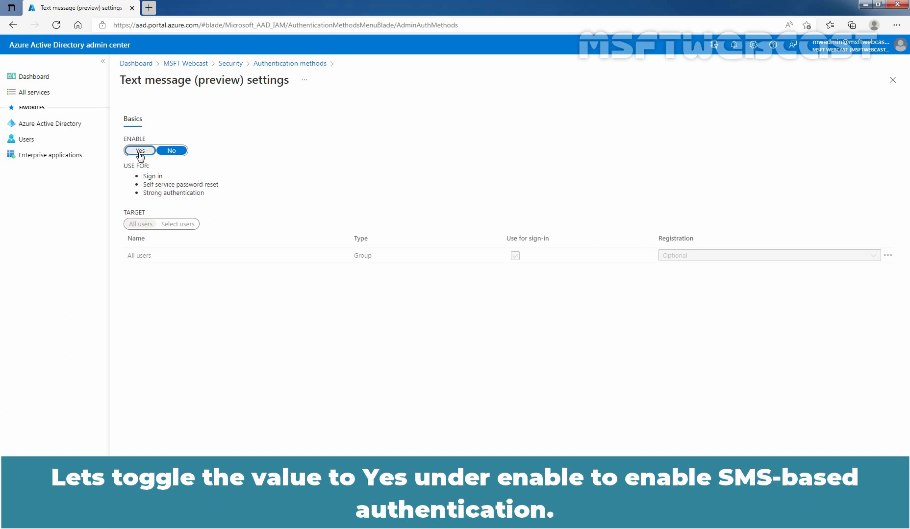
Step: Set Text message Enable to Yes and Target to Select users
{"action": "left_click", "coordinate": [139, 151]}
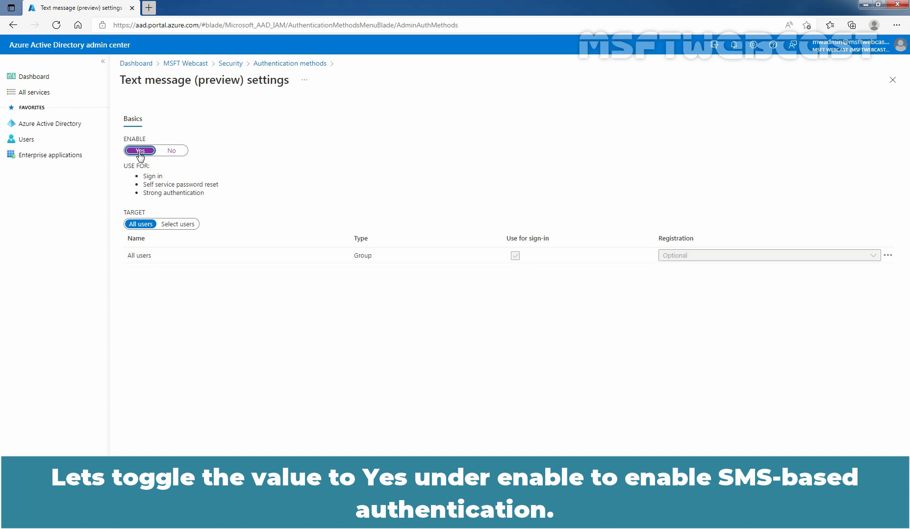
{"action": "left_click", "coordinate": [139, 150]}
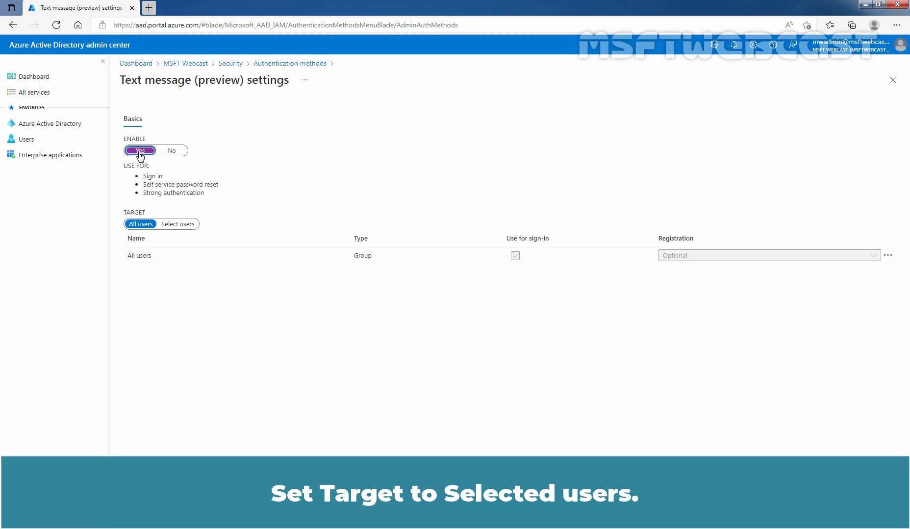
{"action": "left_click", "coordinate": [177, 224]}
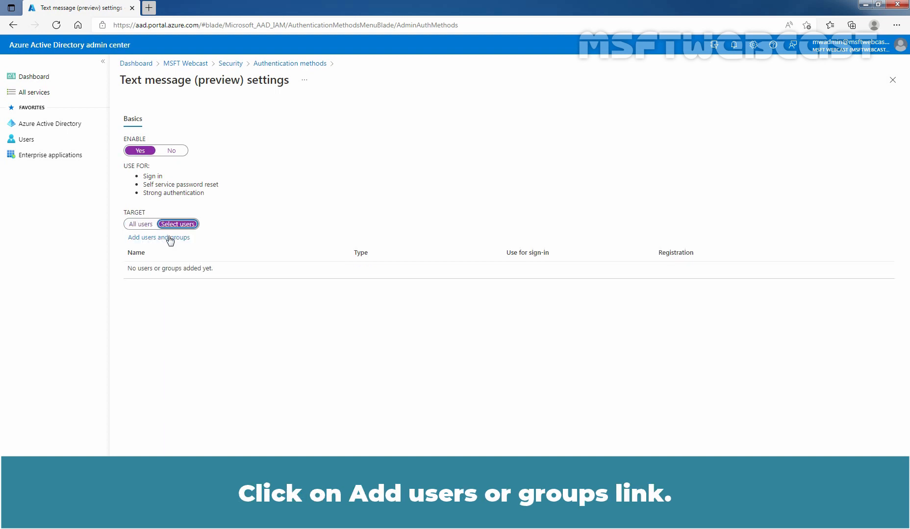
Step: Search 'test' in Add users and groups and select Test User2
{"action": "left_click", "coordinate": [159, 237]}
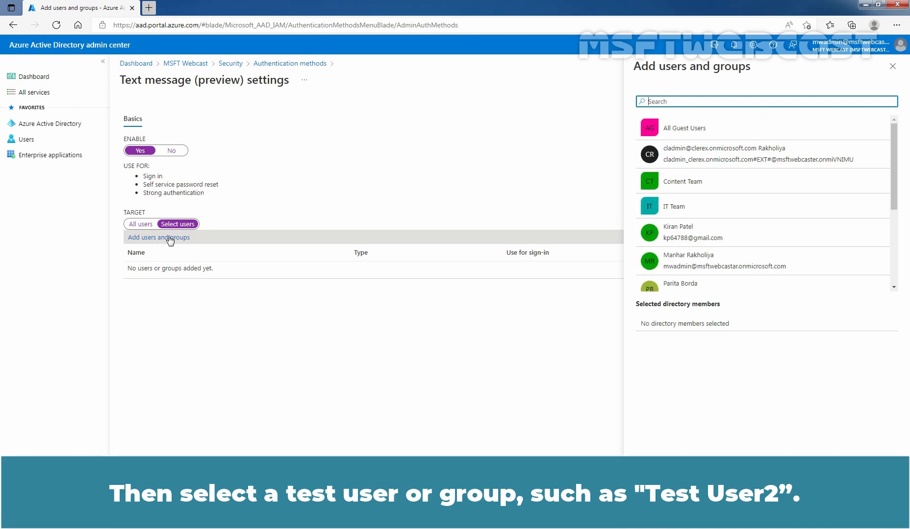
{"action": "type", "text": "test user2"}
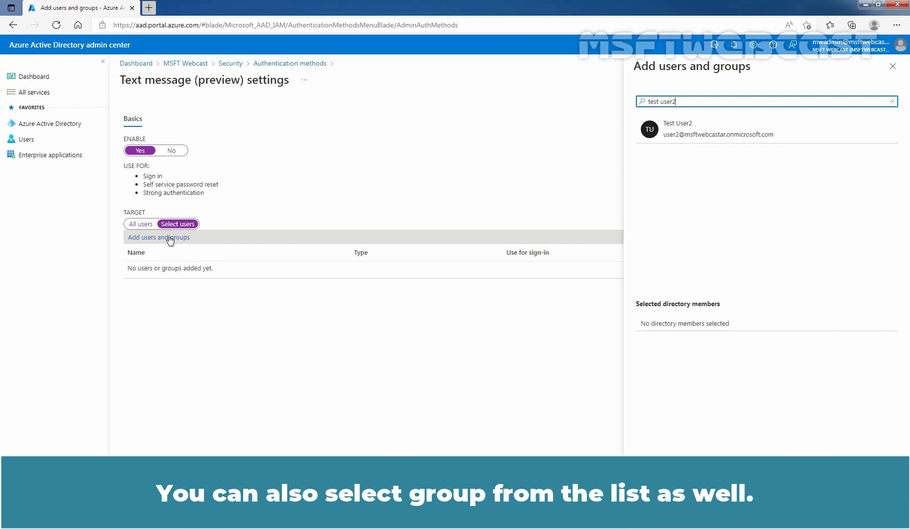
{"action": "left_click", "coordinate": [696, 129]}
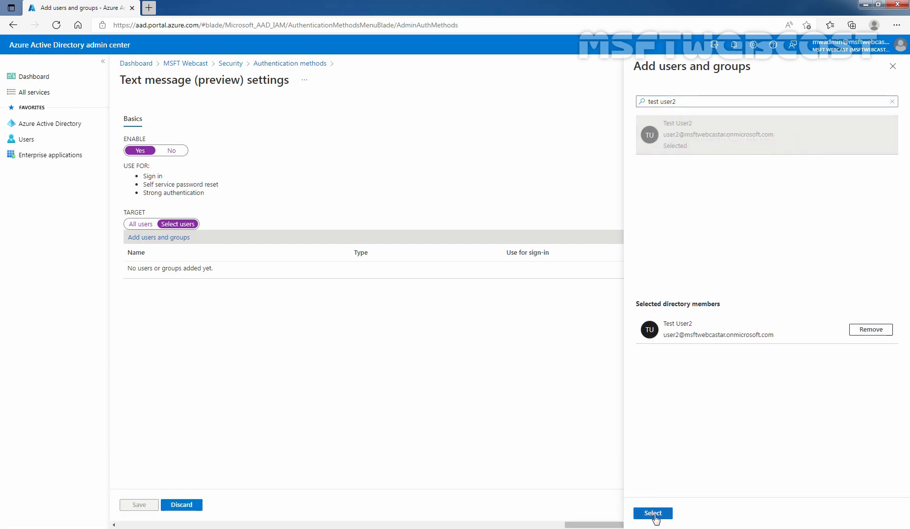
{"action": "left_click", "coordinate": [652, 514]}
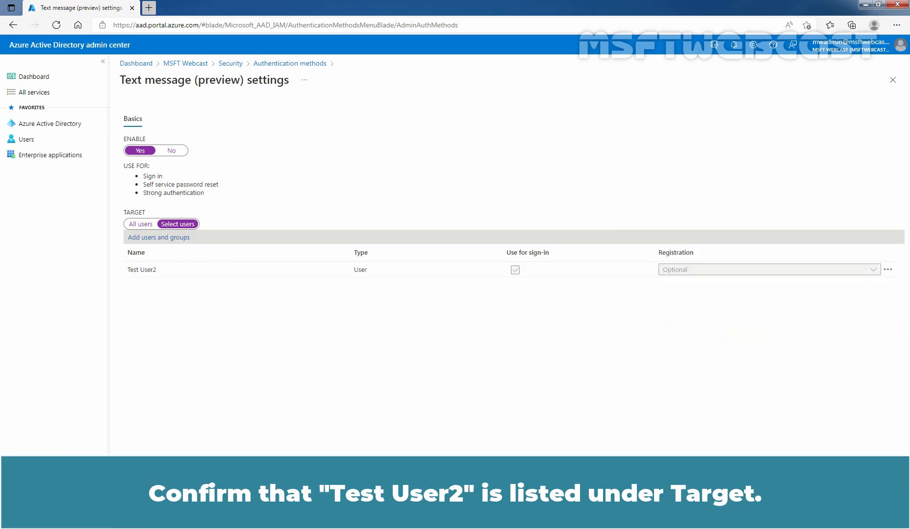
{"action": "mouse_move", "coordinate": [141, 284]}
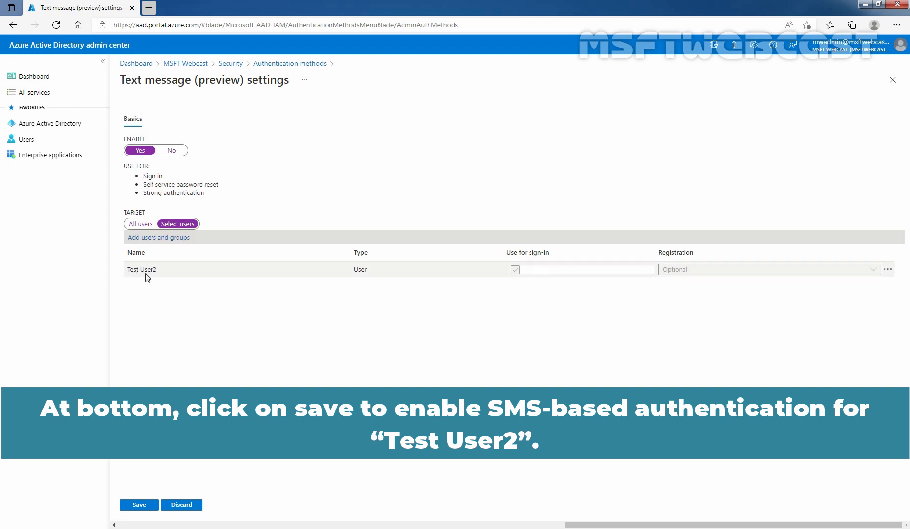
Step: Save the Text message policy targeting Test User2
{"action": "left_click", "coordinate": [138, 505]}
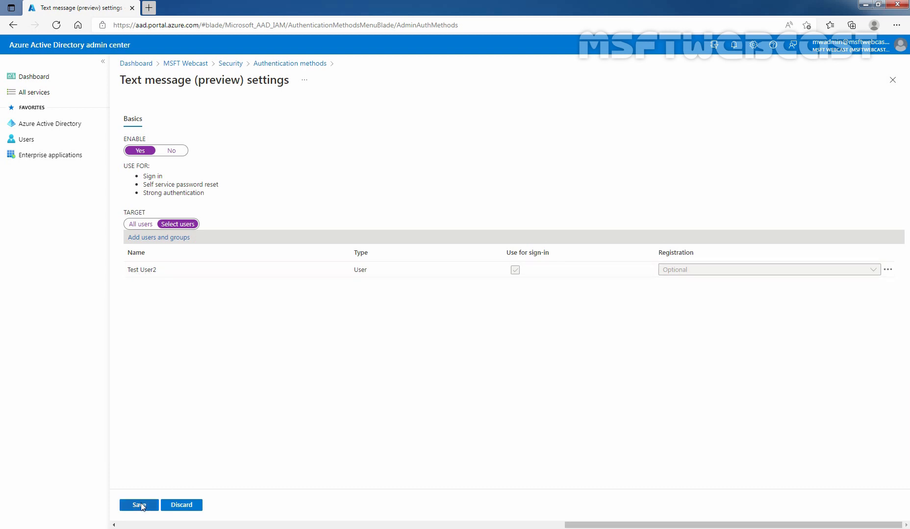
{"action": "left_click", "coordinate": [138, 505]}
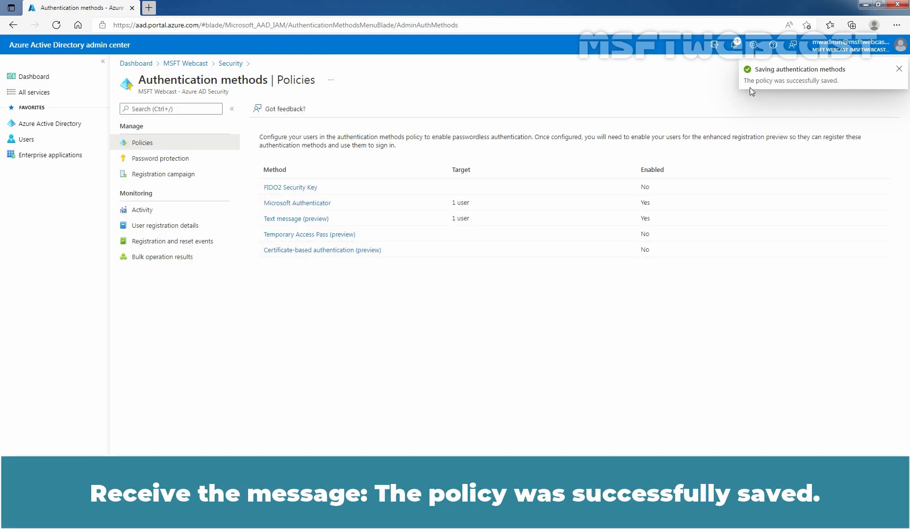
{"action": "mouse_move", "coordinate": [796, 89]}
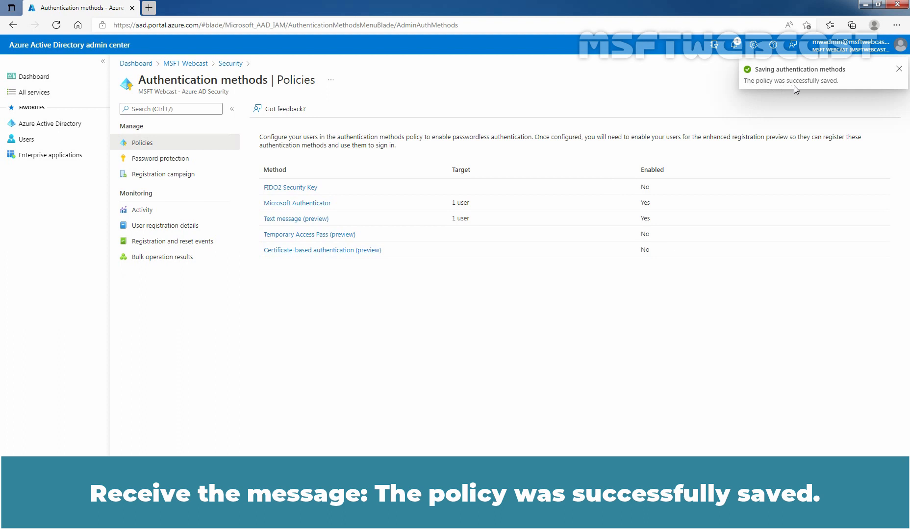
{"action": "mouse_move", "coordinate": [416, 374]}
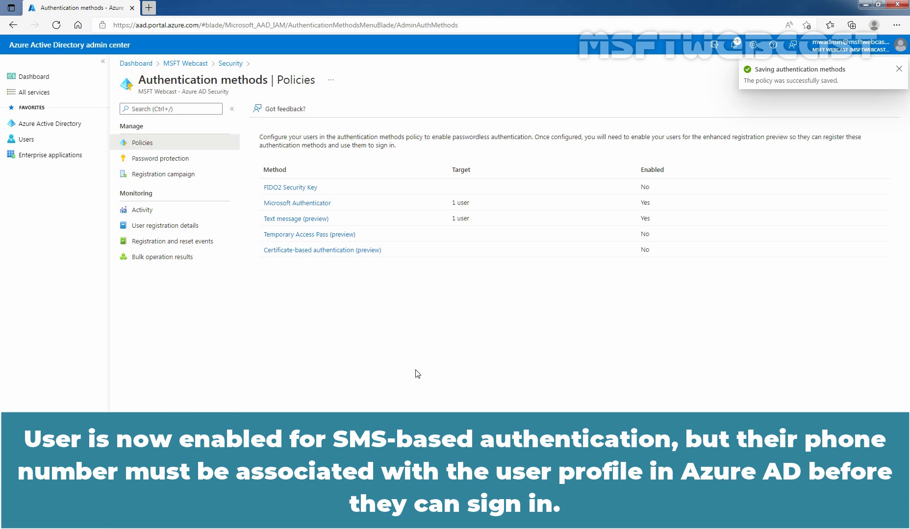
{"action": "left_click", "coordinate": [899, 69]}
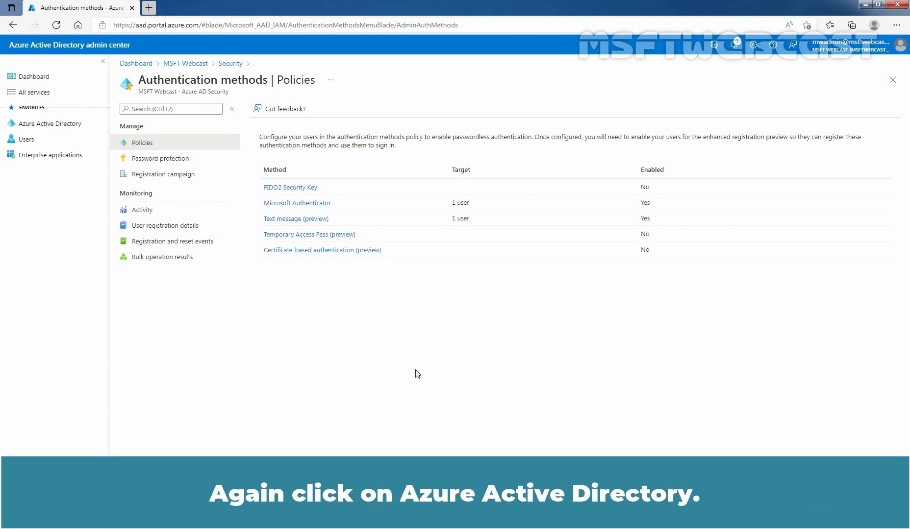
{"action": "mouse_move", "coordinate": [343, 282]}
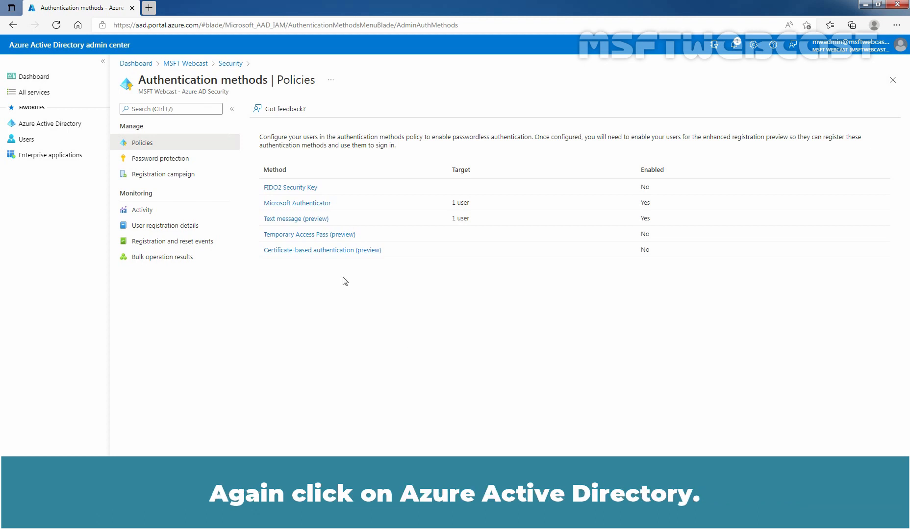
Step: Open Test User2's profile from Azure Active Directory's All users list
{"action": "left_click", "coordinate": [49, 123]}
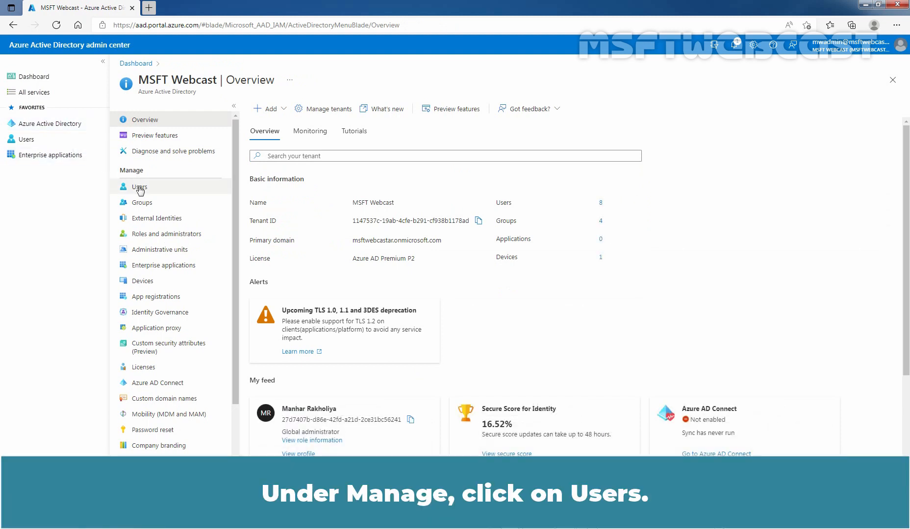
{"action": "left_click", "coordinate": [140, 186]}
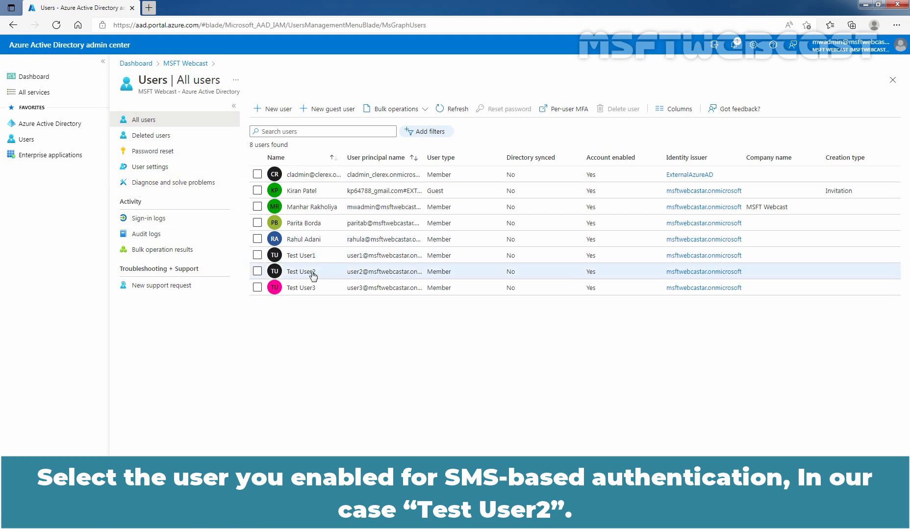
{"action": "left_click", "coordinate": [301, 271]}
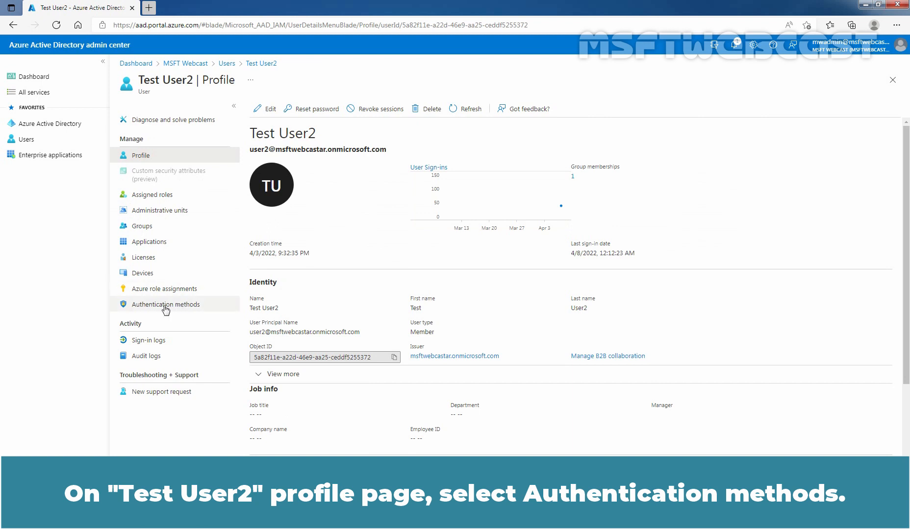
Step: Add and save Test User2's phone number under Authentication methods
{"action": "left_click", "coordinate": [165, 304]}
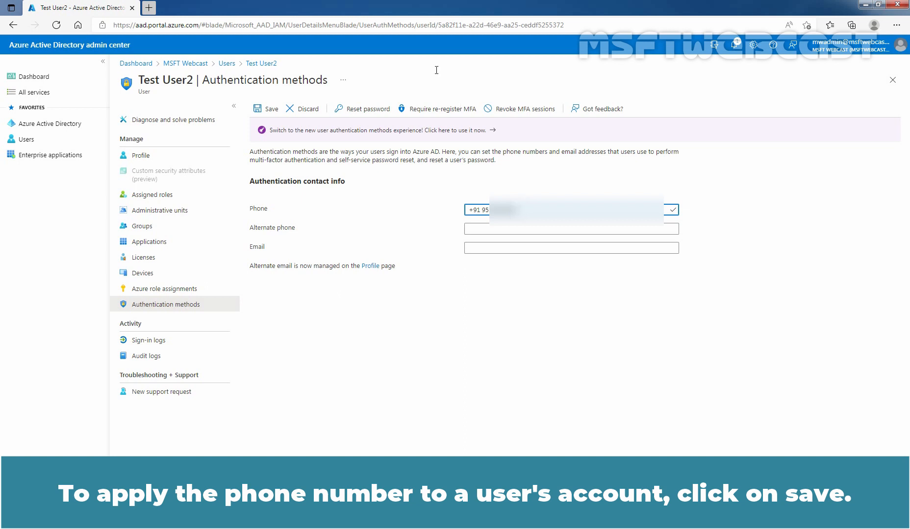
{"action": "left_click", "coordinate": [267, 109]}
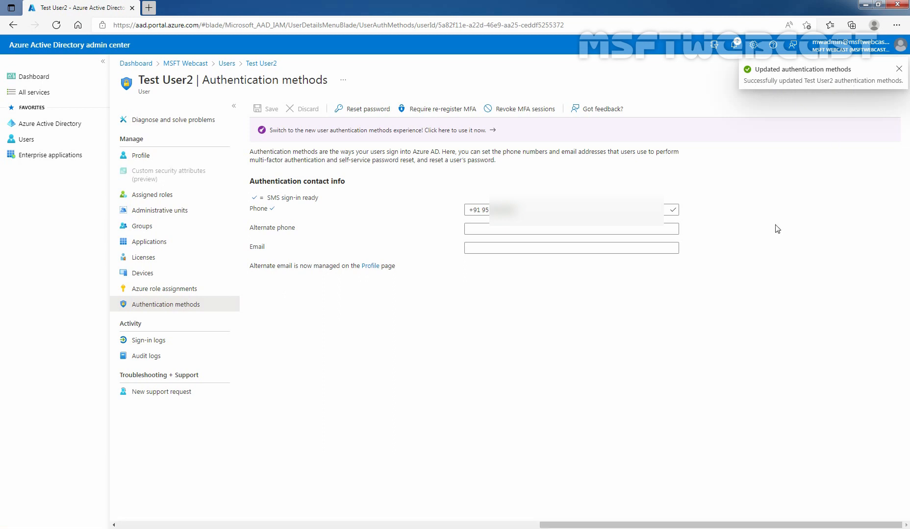
{"action": "mouse_move", "coordinate": [486, 351]}
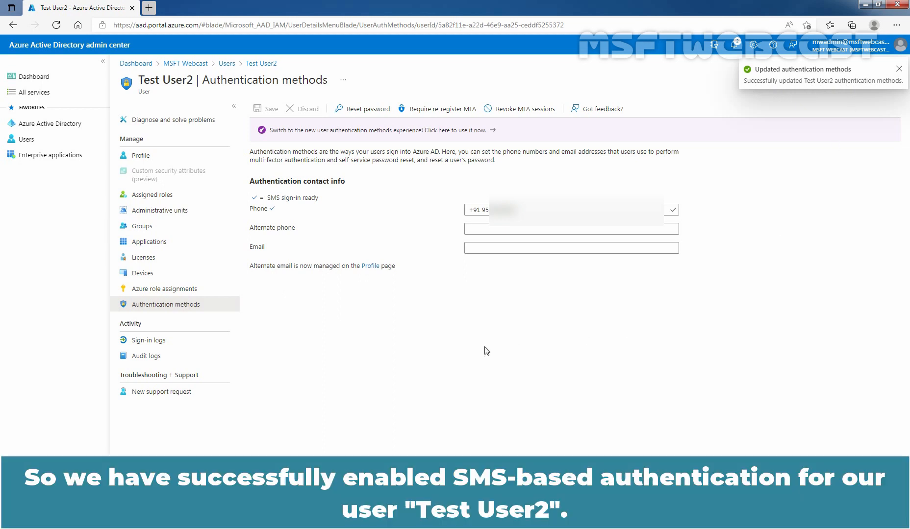
{"action": "left_click", "coordinate": [899, 68]}
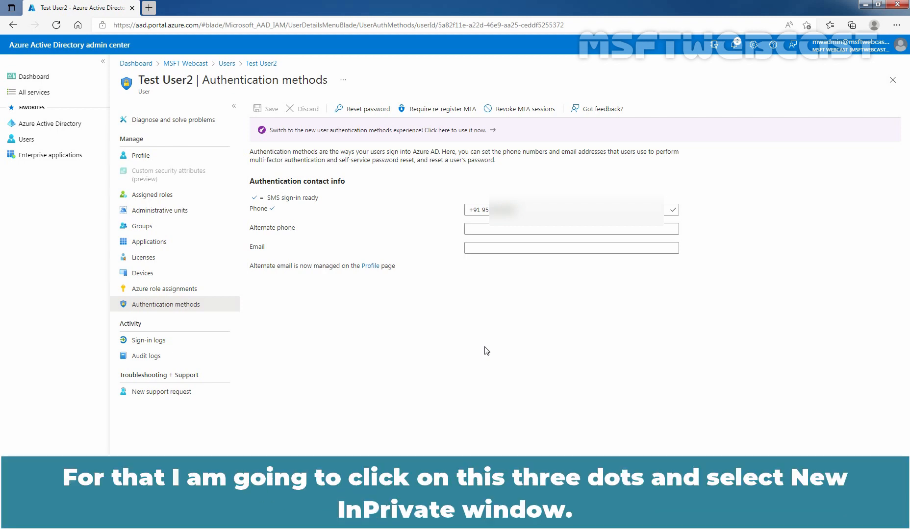
{"action": "mouse_move", "coordinate": [898, 25]}
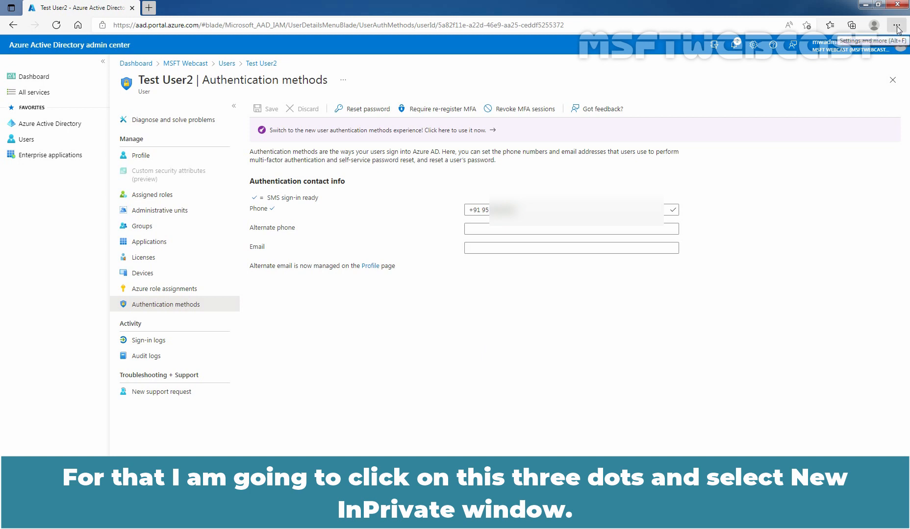
{"action": "left_click", "coordinate": [896, 25]}
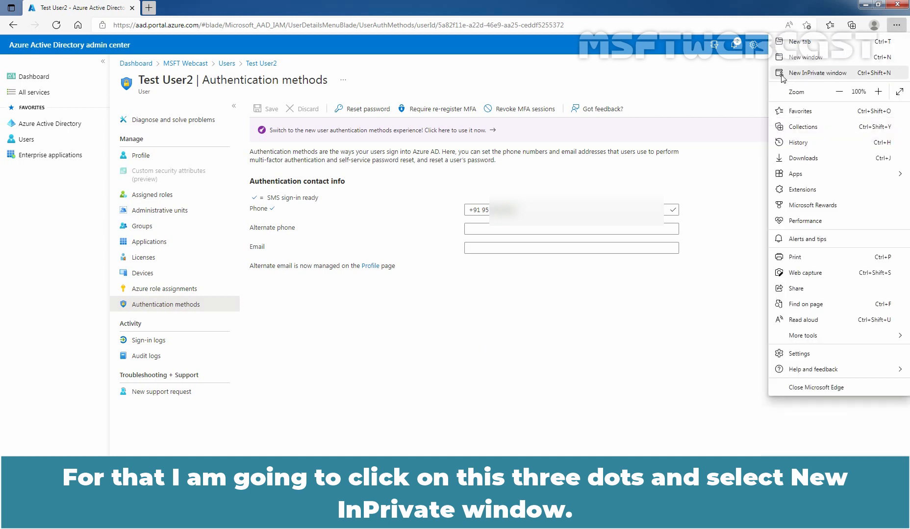
{"action": "mouse_move", "coordinate": [831, 79]}
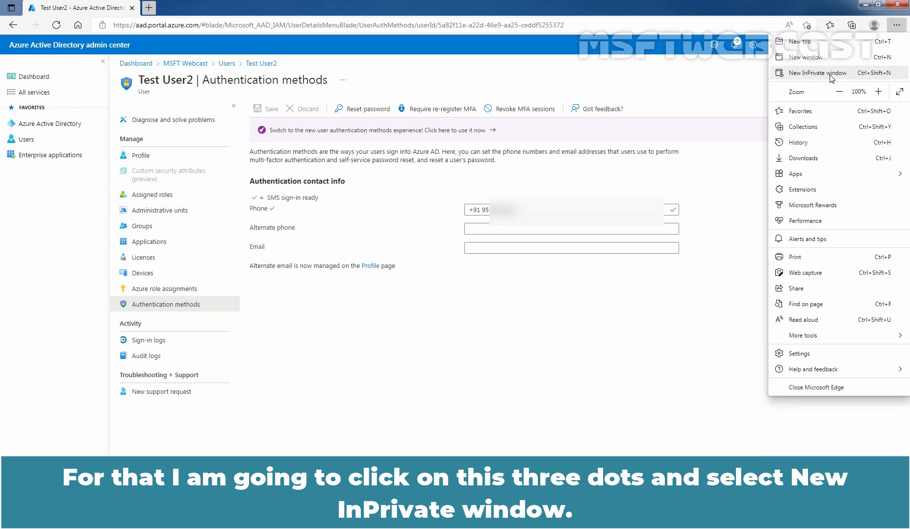
{"action": "left_click", "coordinate": [816, 73]}
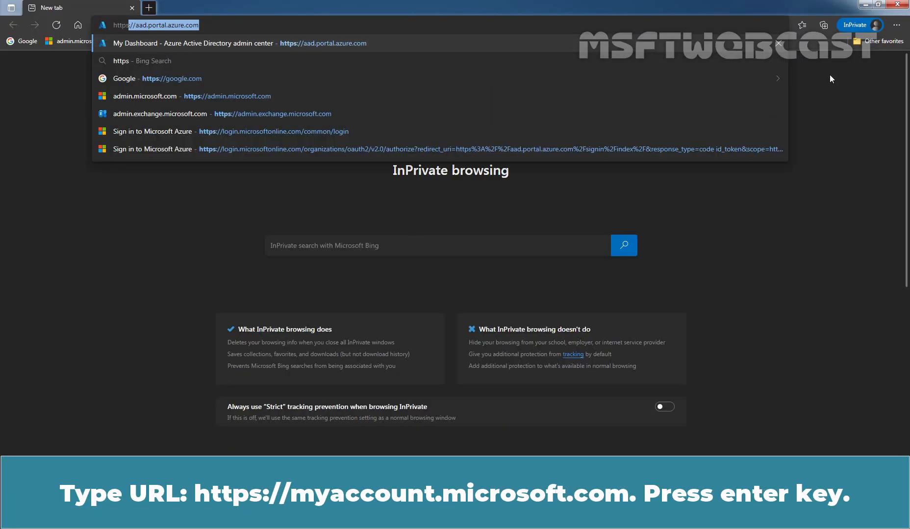
{"action": "type", "text": "https://myac"}
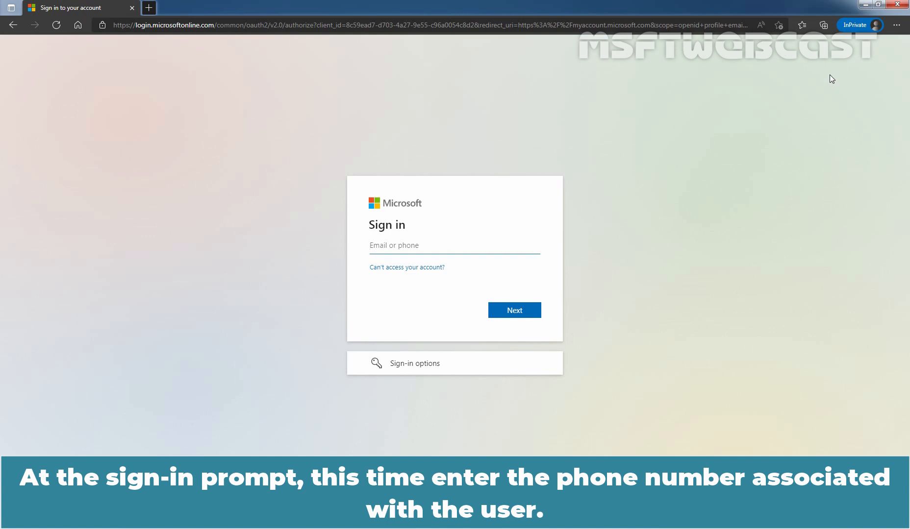
Step: Enter Test User2's phone number in the sign-in box and submit it
{"action": "left_click", "coordinate": [454, 246]}
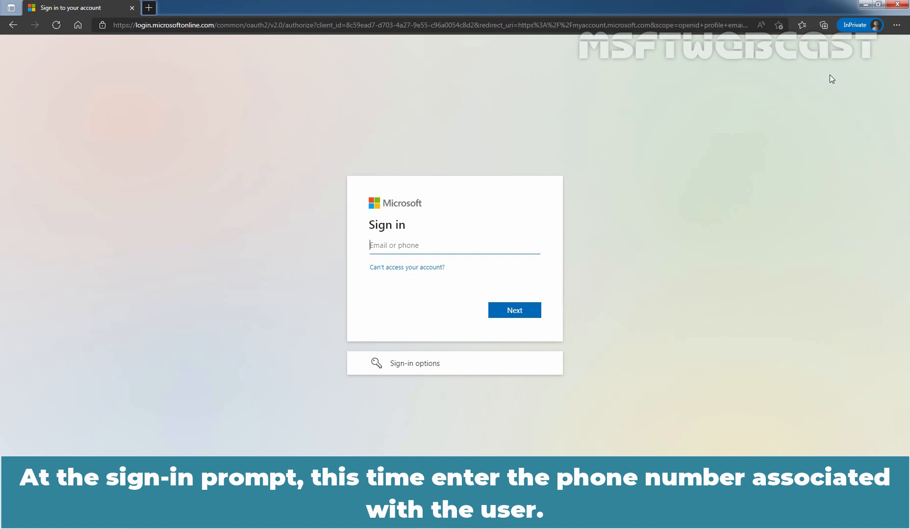
{"action": "type", "text": "95"}
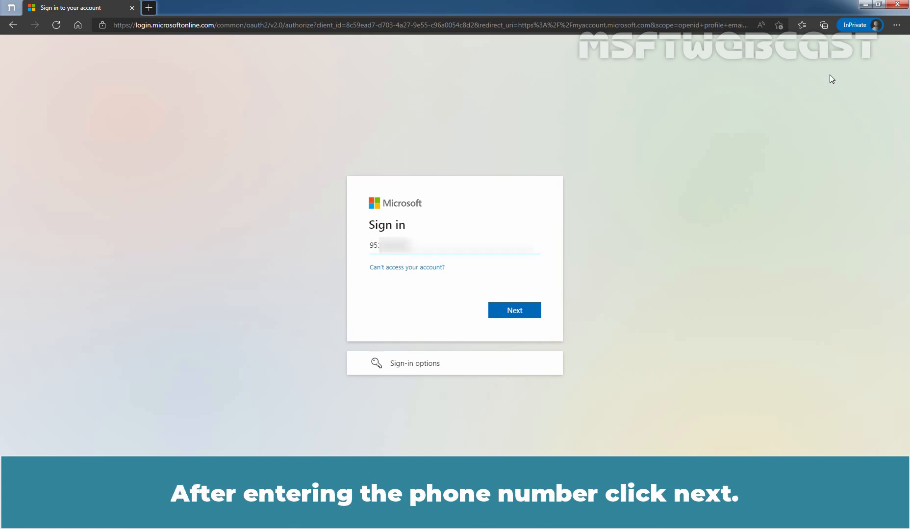
{"action": "left_click", "coordinate": [514, 310]}
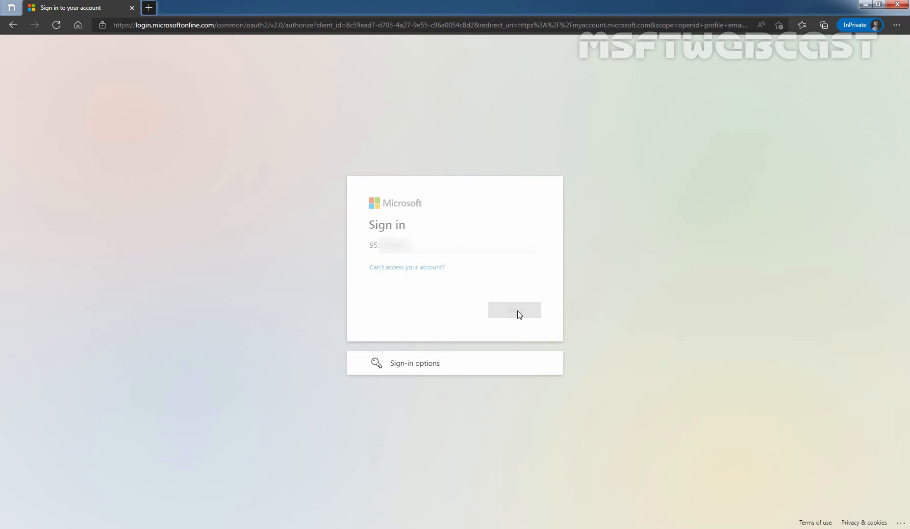
{"action": "left_click", "coordinate": [514, 309]}
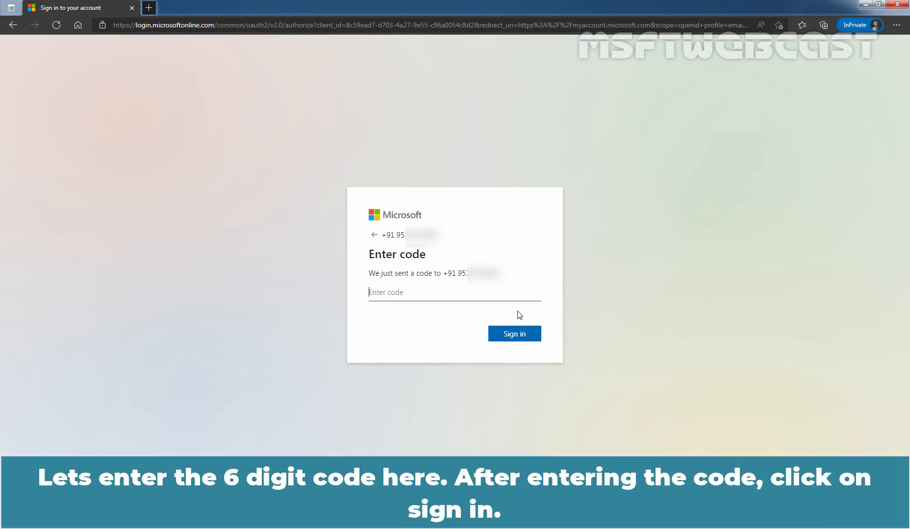
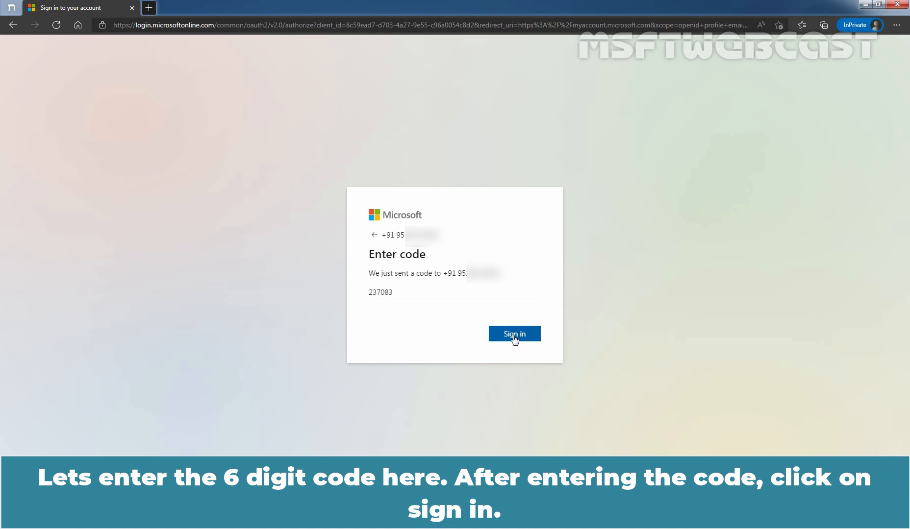
Step: Enter the texted verification code and sign in
{"action": "left_click", "coordinate": [514, 334]}
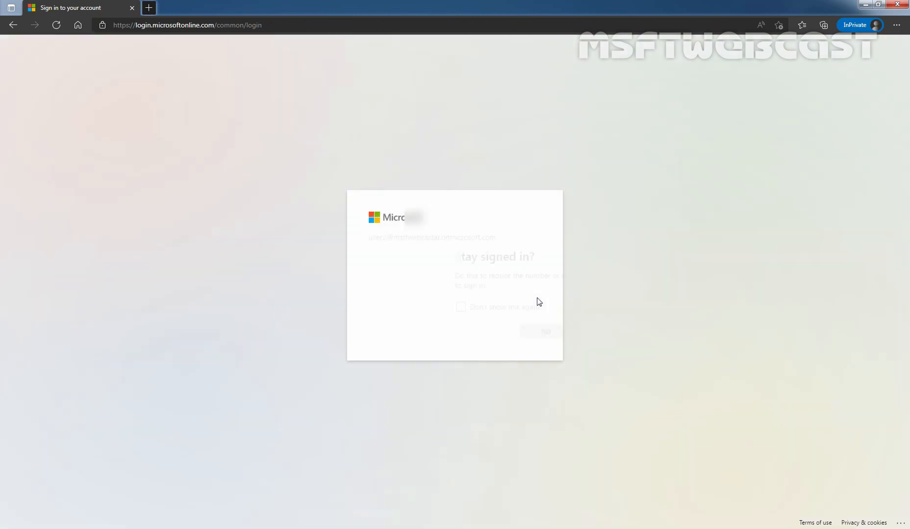
Step: Answer the 'Stay signed in?' prompt to reach Test User2's My Account Overview
{"action": "left_click", "coordinate": [543, 332]}
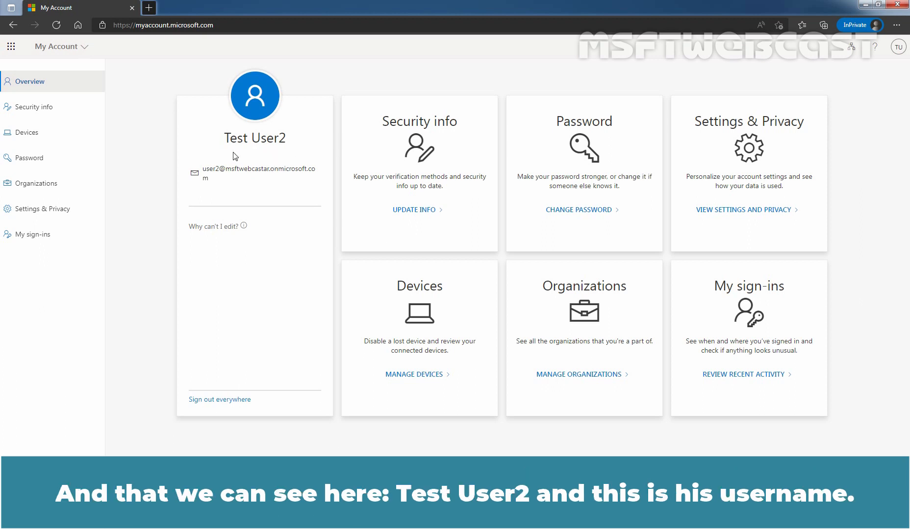
{"action": "mouse_move", "coordinate": [235, 191]}
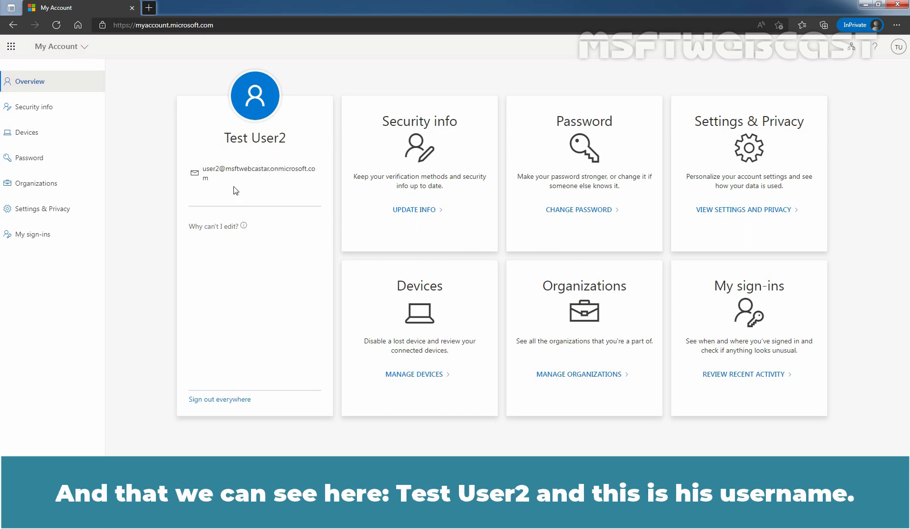